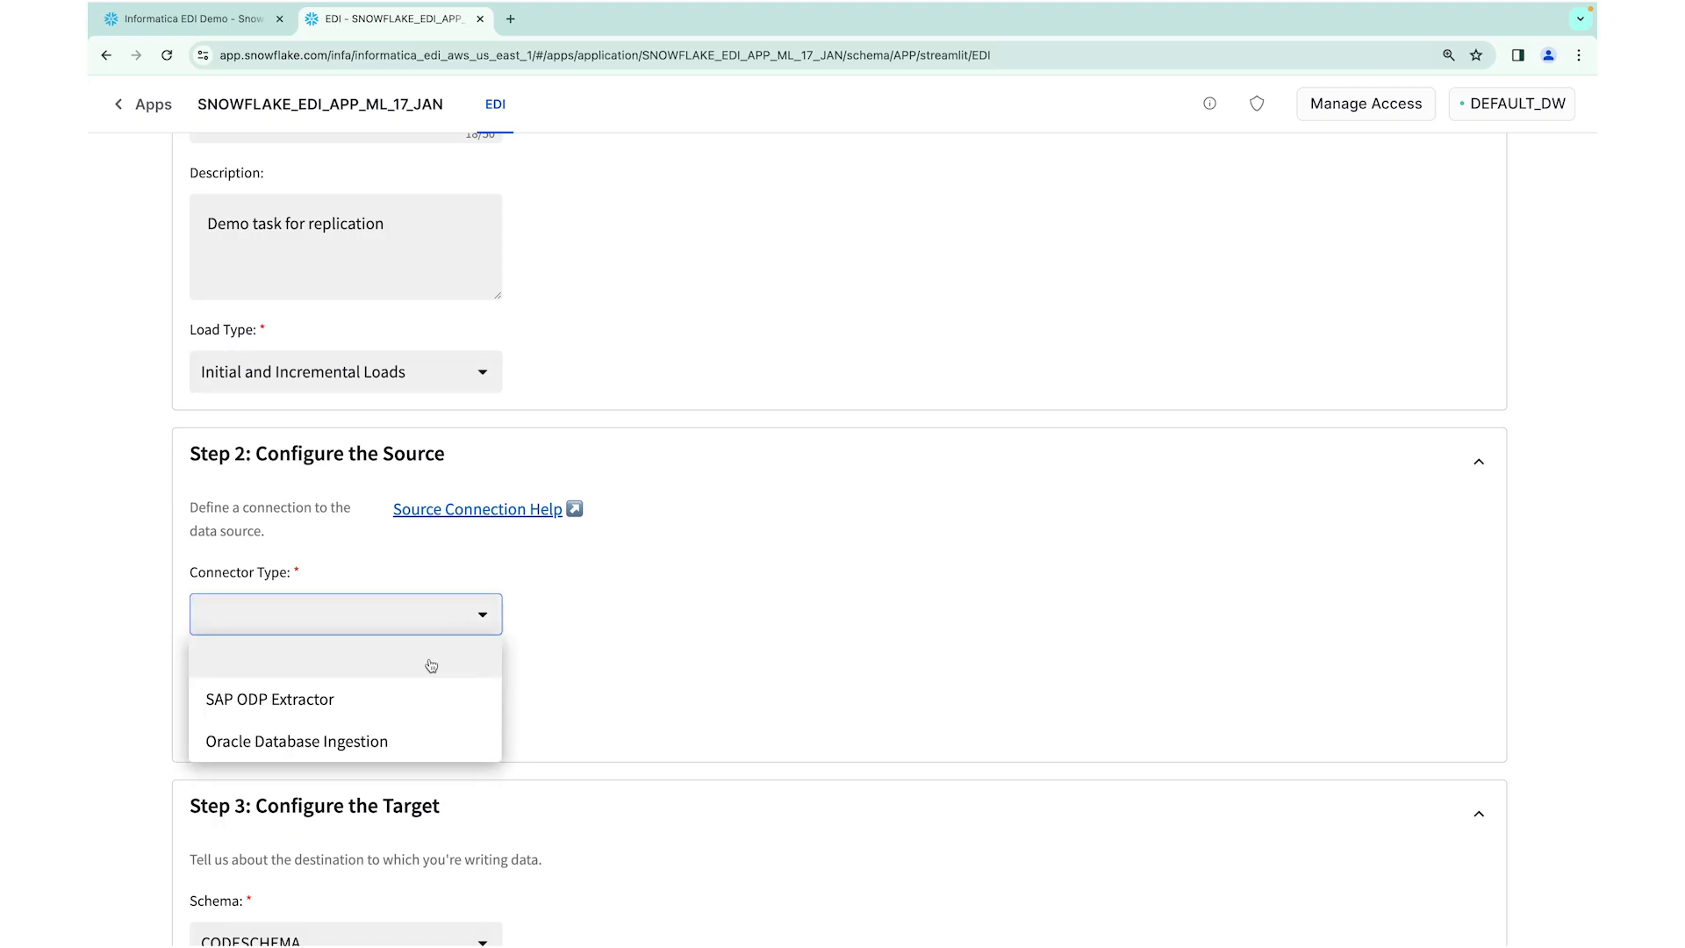
mouse_move(406, 750)
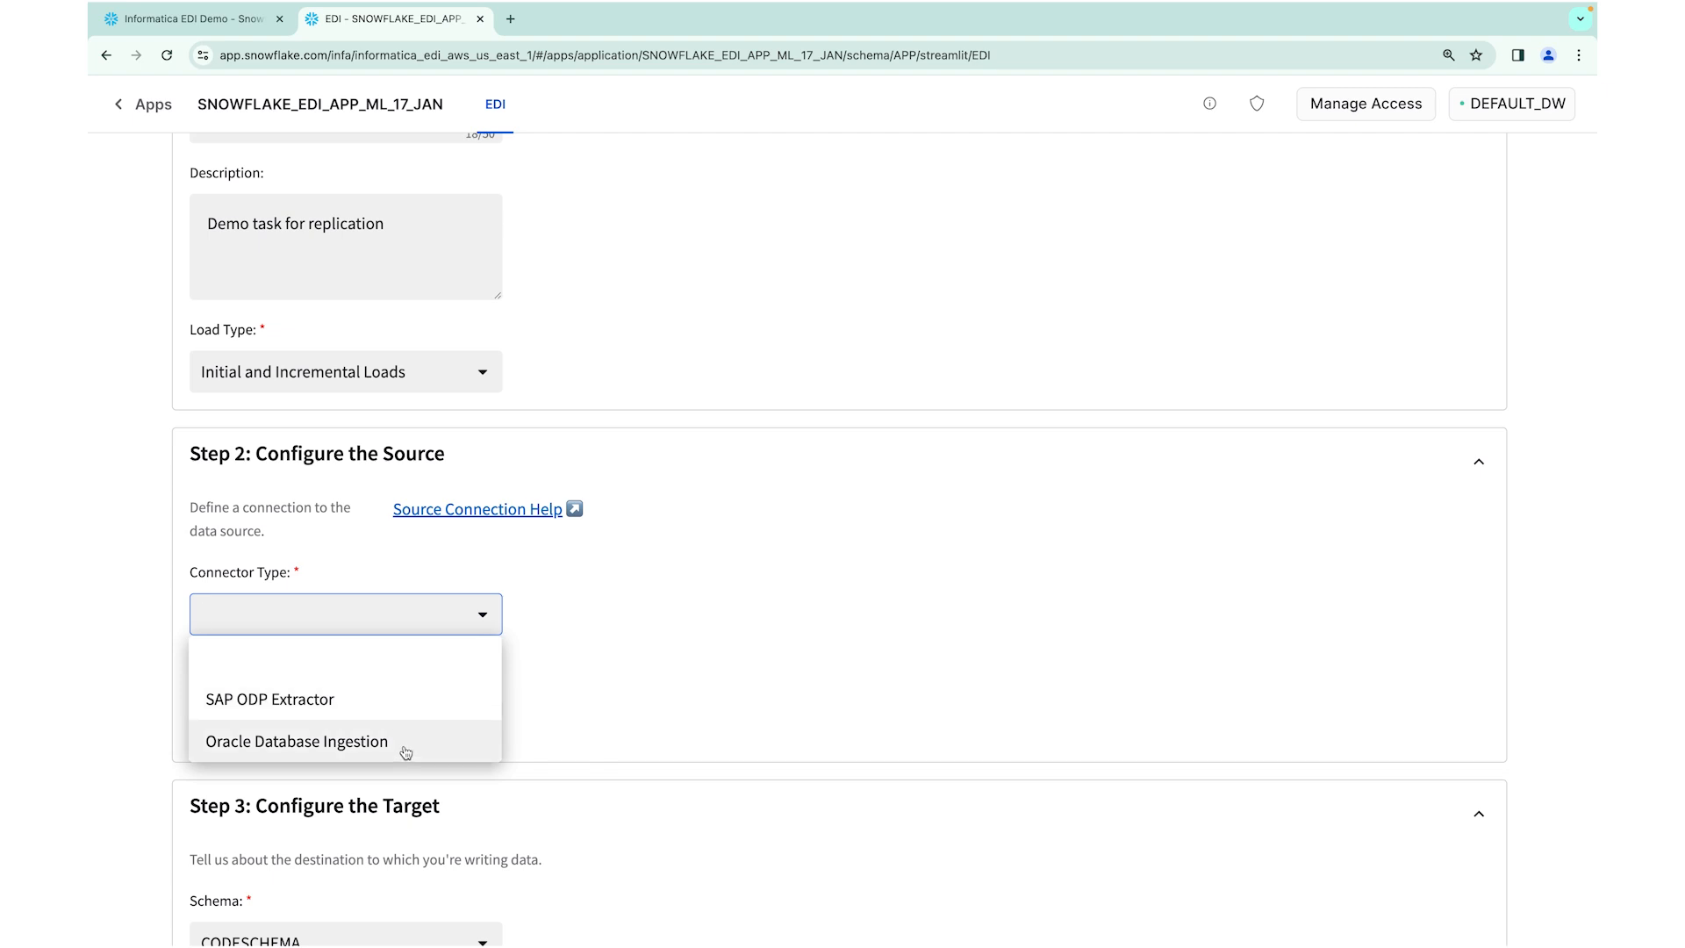
Choose Oracle Database Ingestion as the source connector type and review its connection fields
click(297, 741)
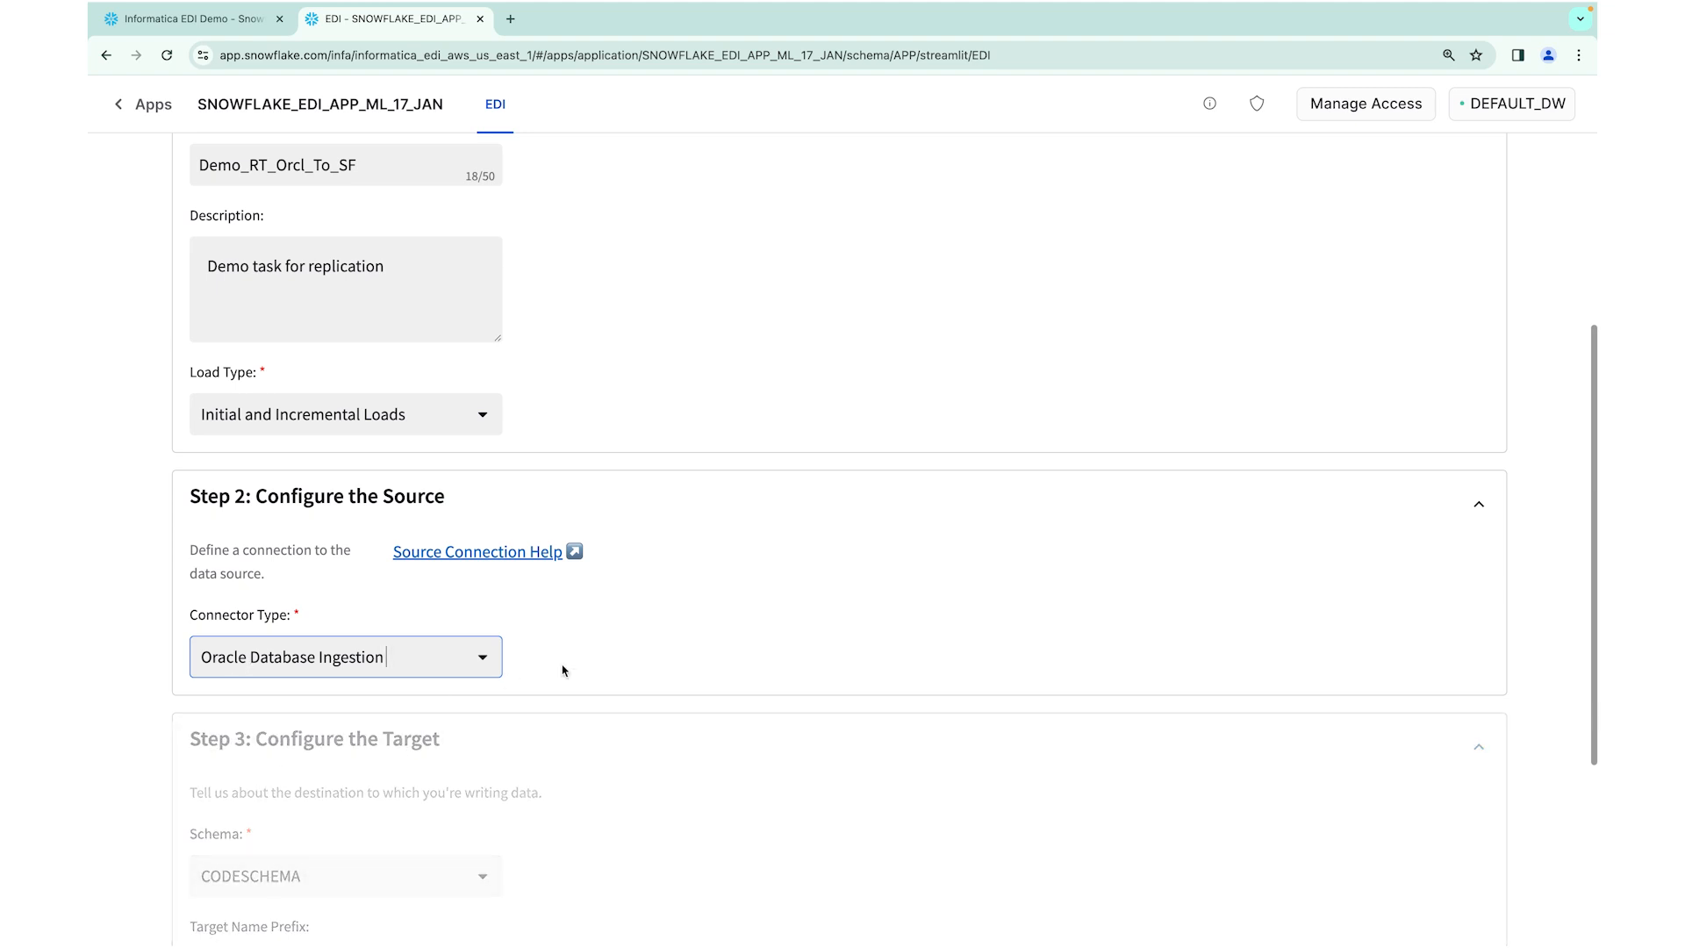
scroll(down, 3)
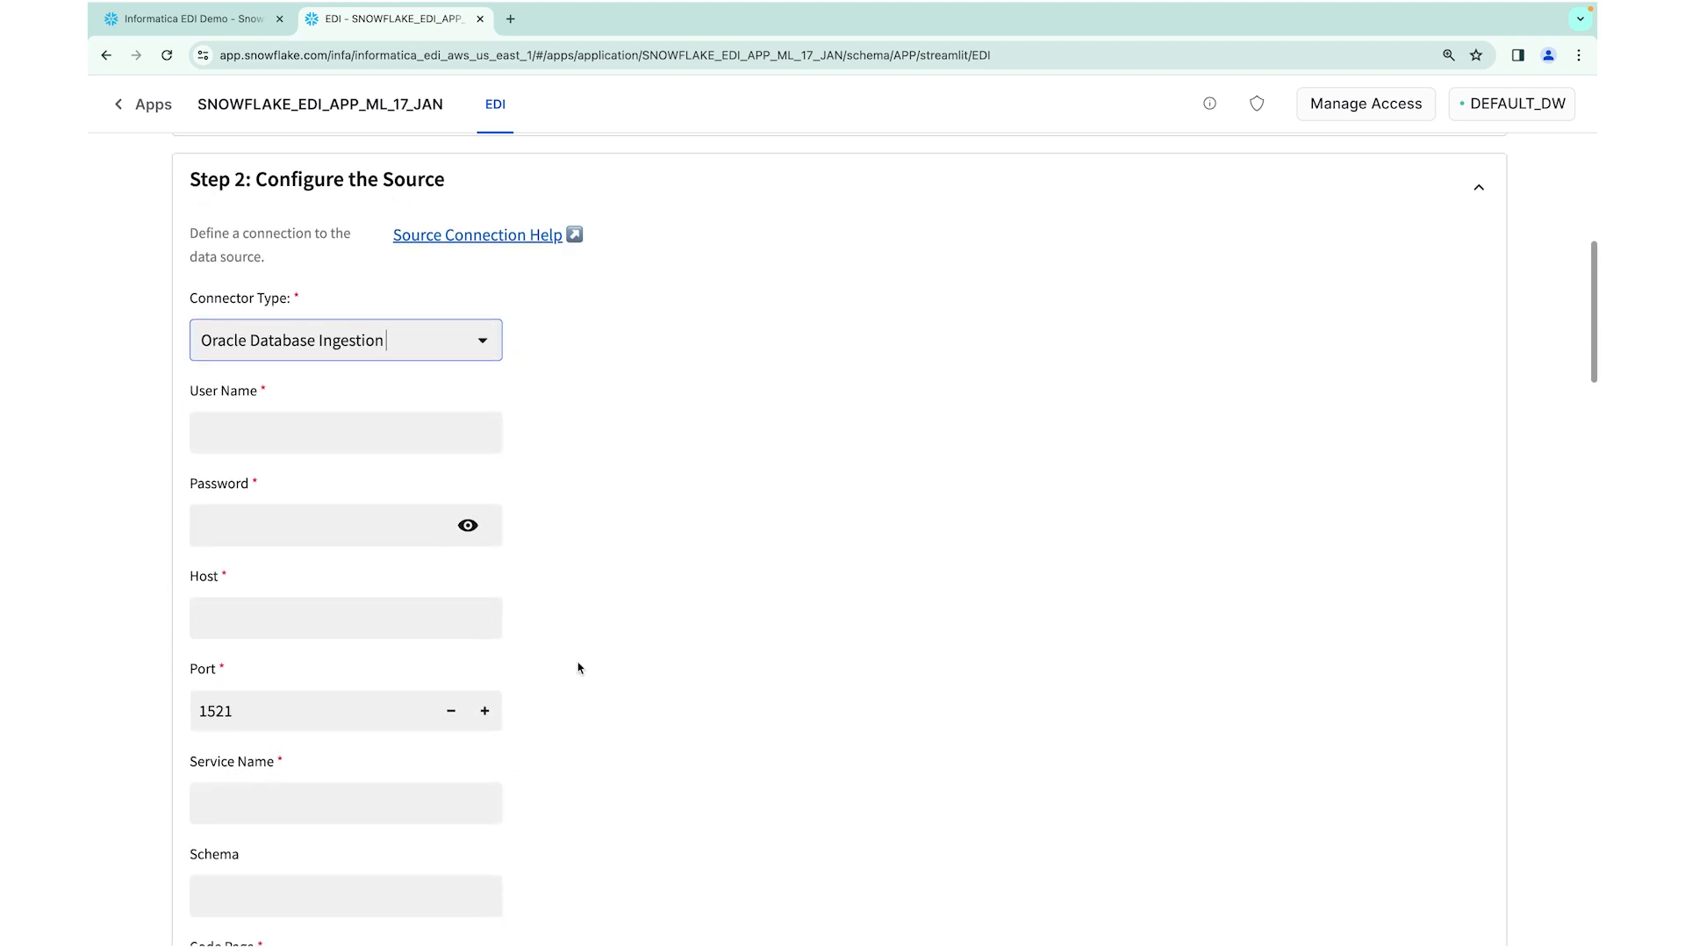
scroll(up, 3)
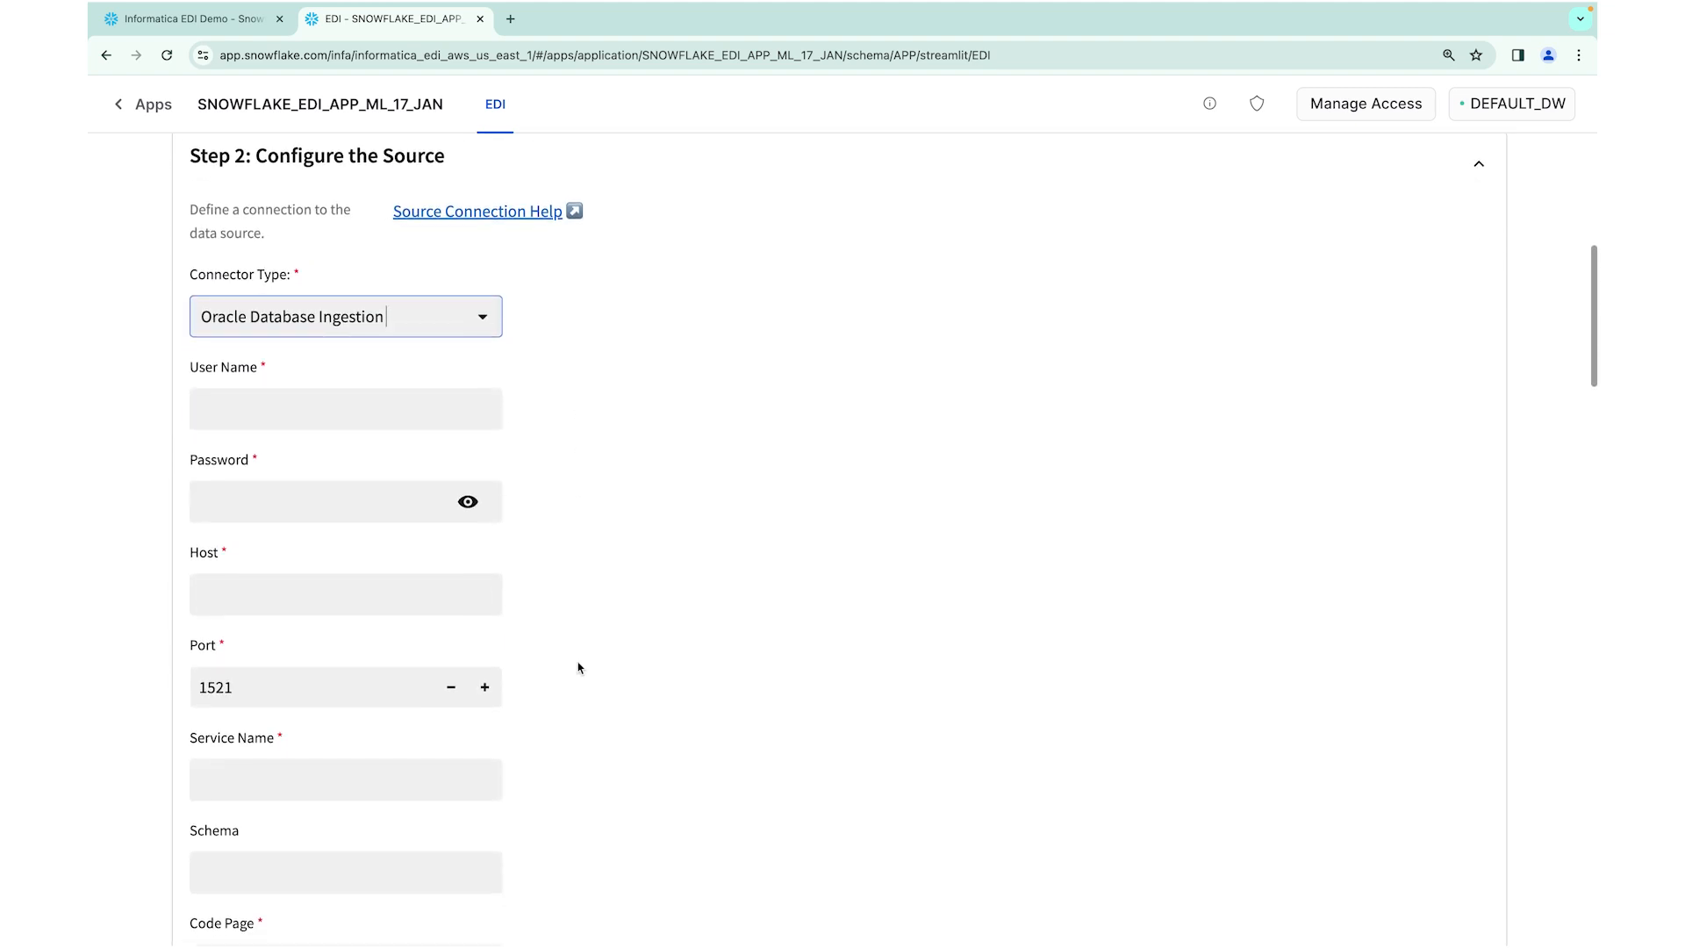
scroll(down, 3)
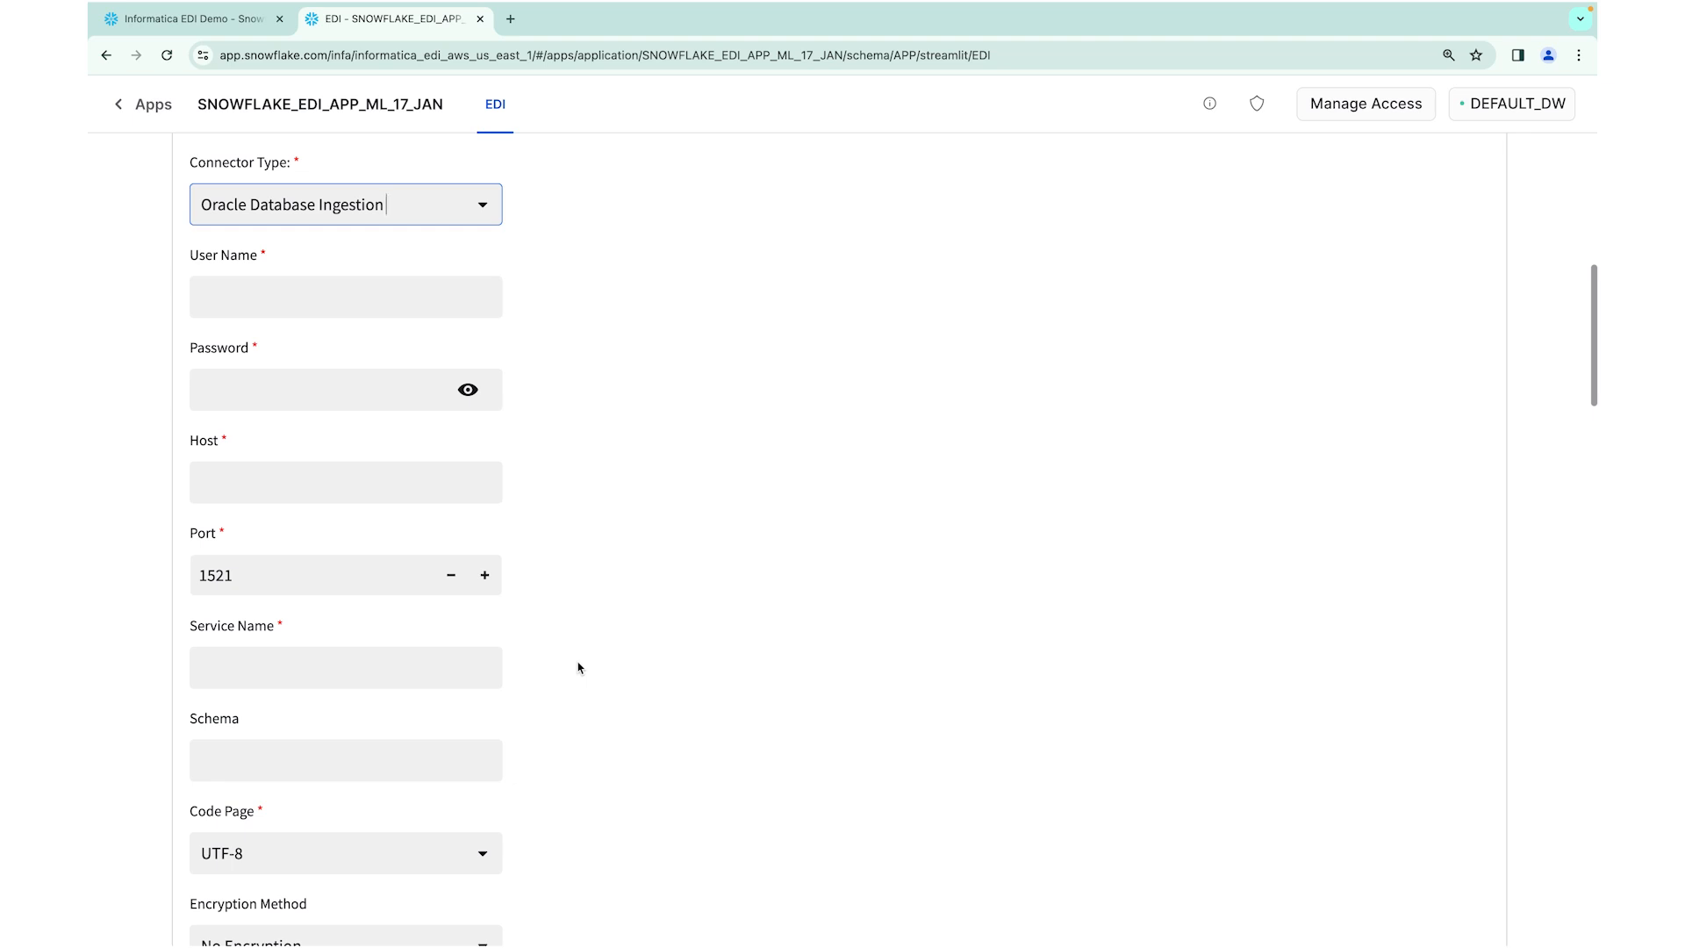
Enter user ausqa, the password, host qno64b6m.us-east-1.rds.amazonaws.com and service name orcl
click(345, 297)
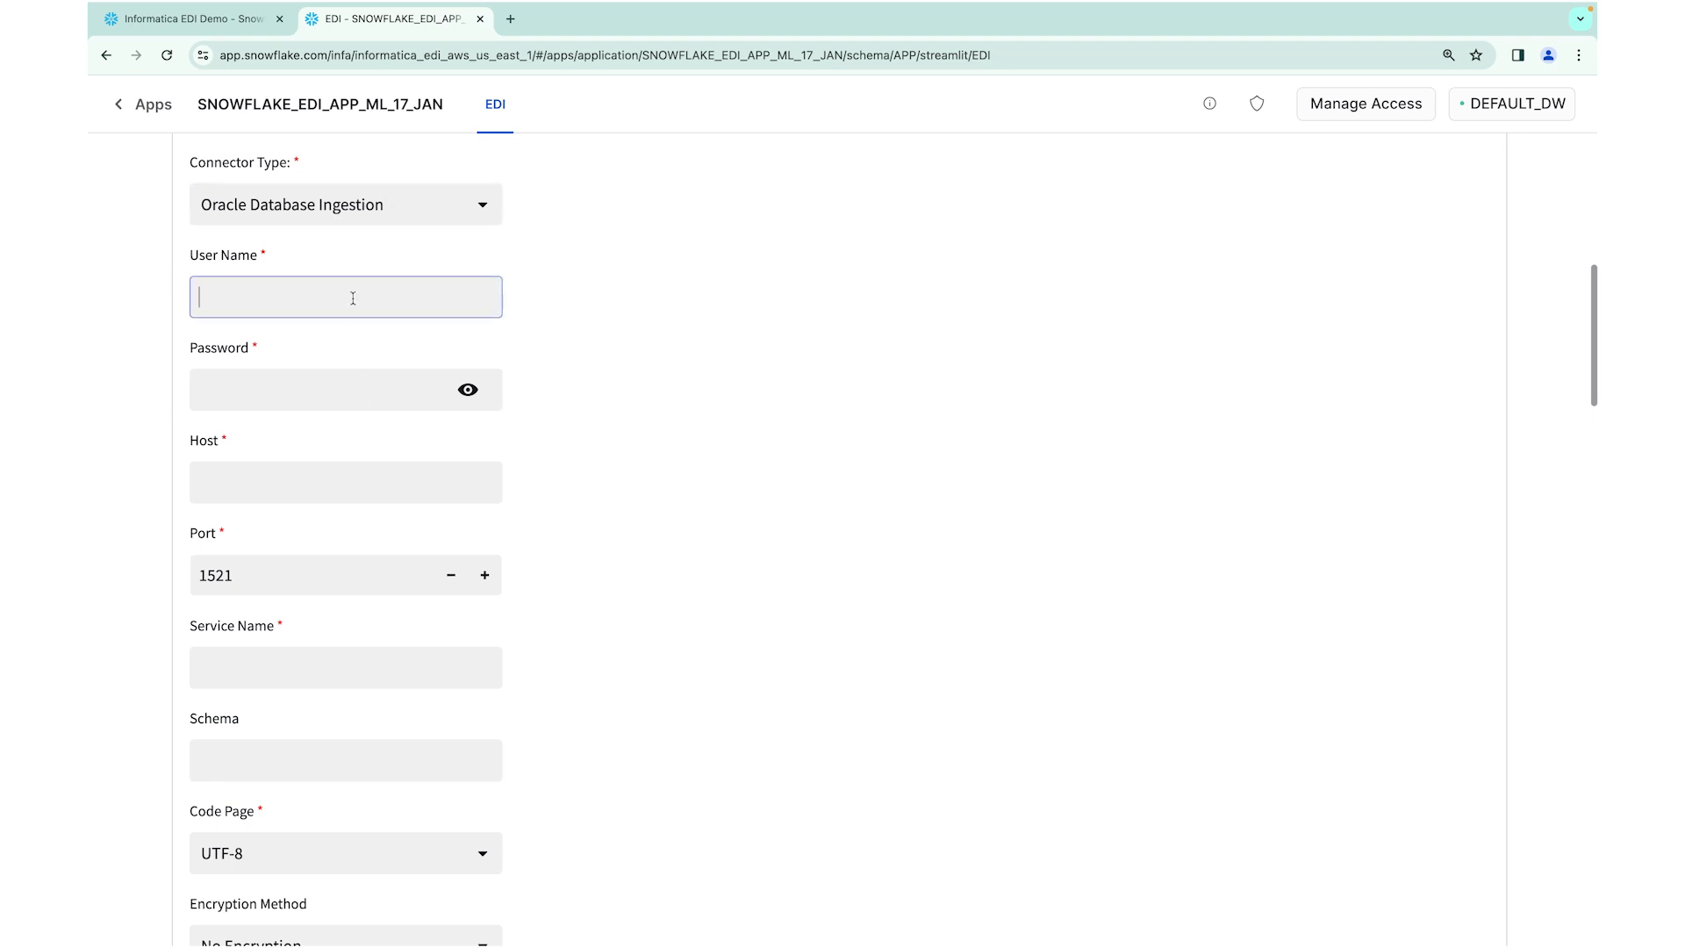
text(ausqa)
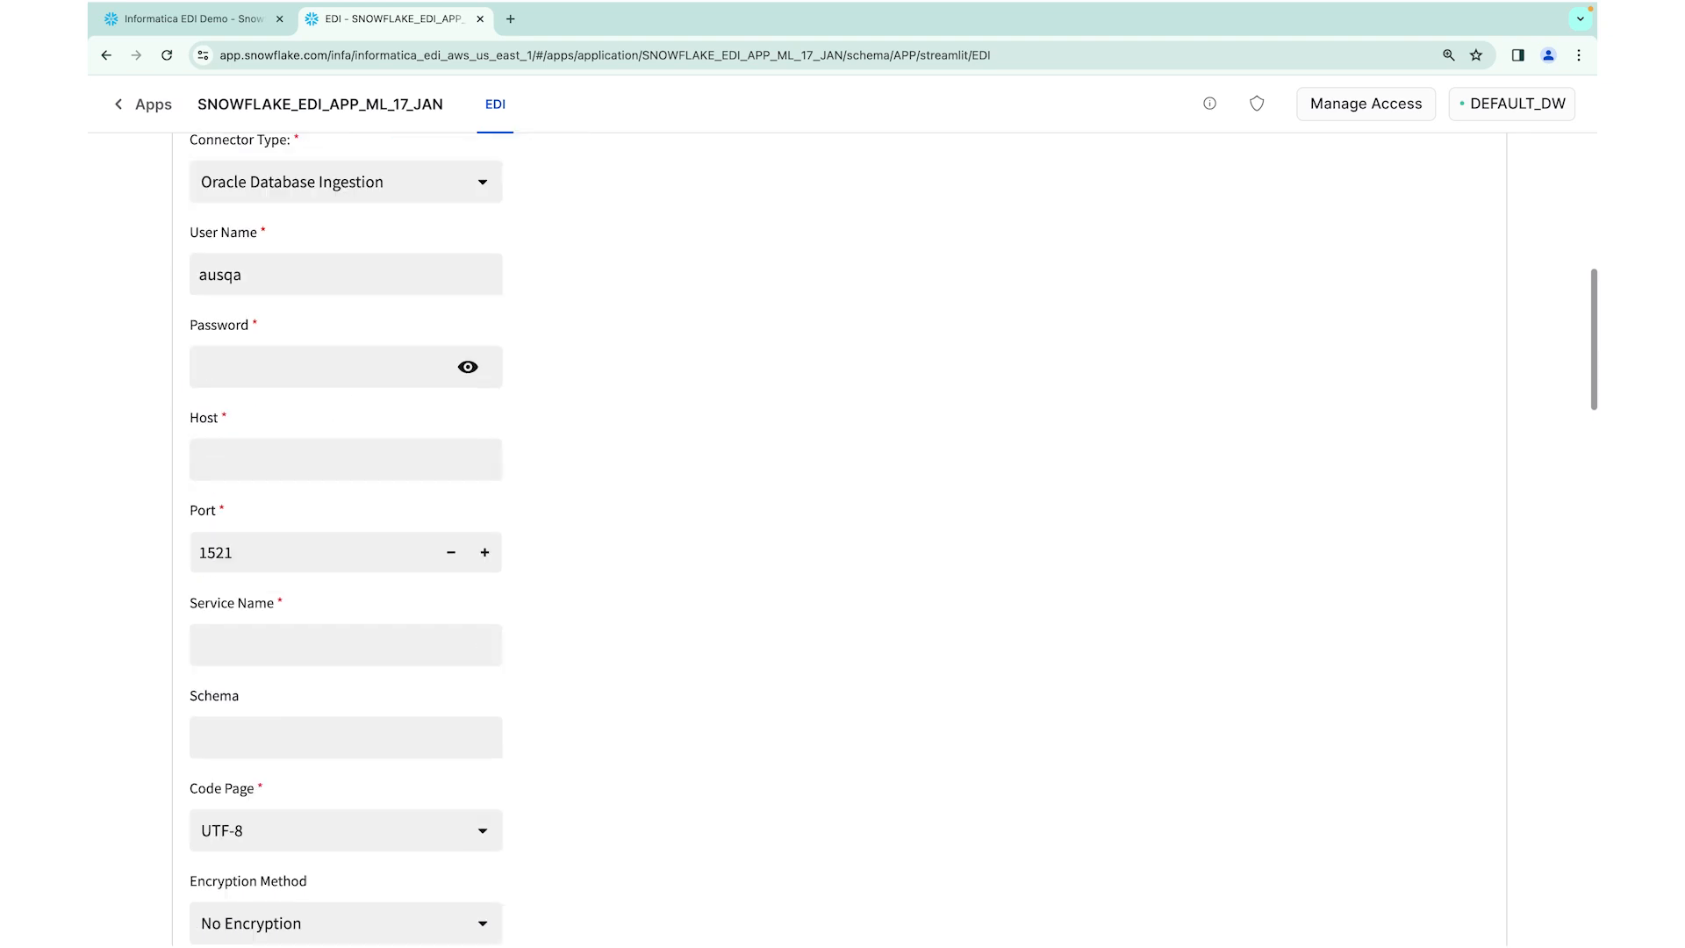
mouse_move(264, 407)
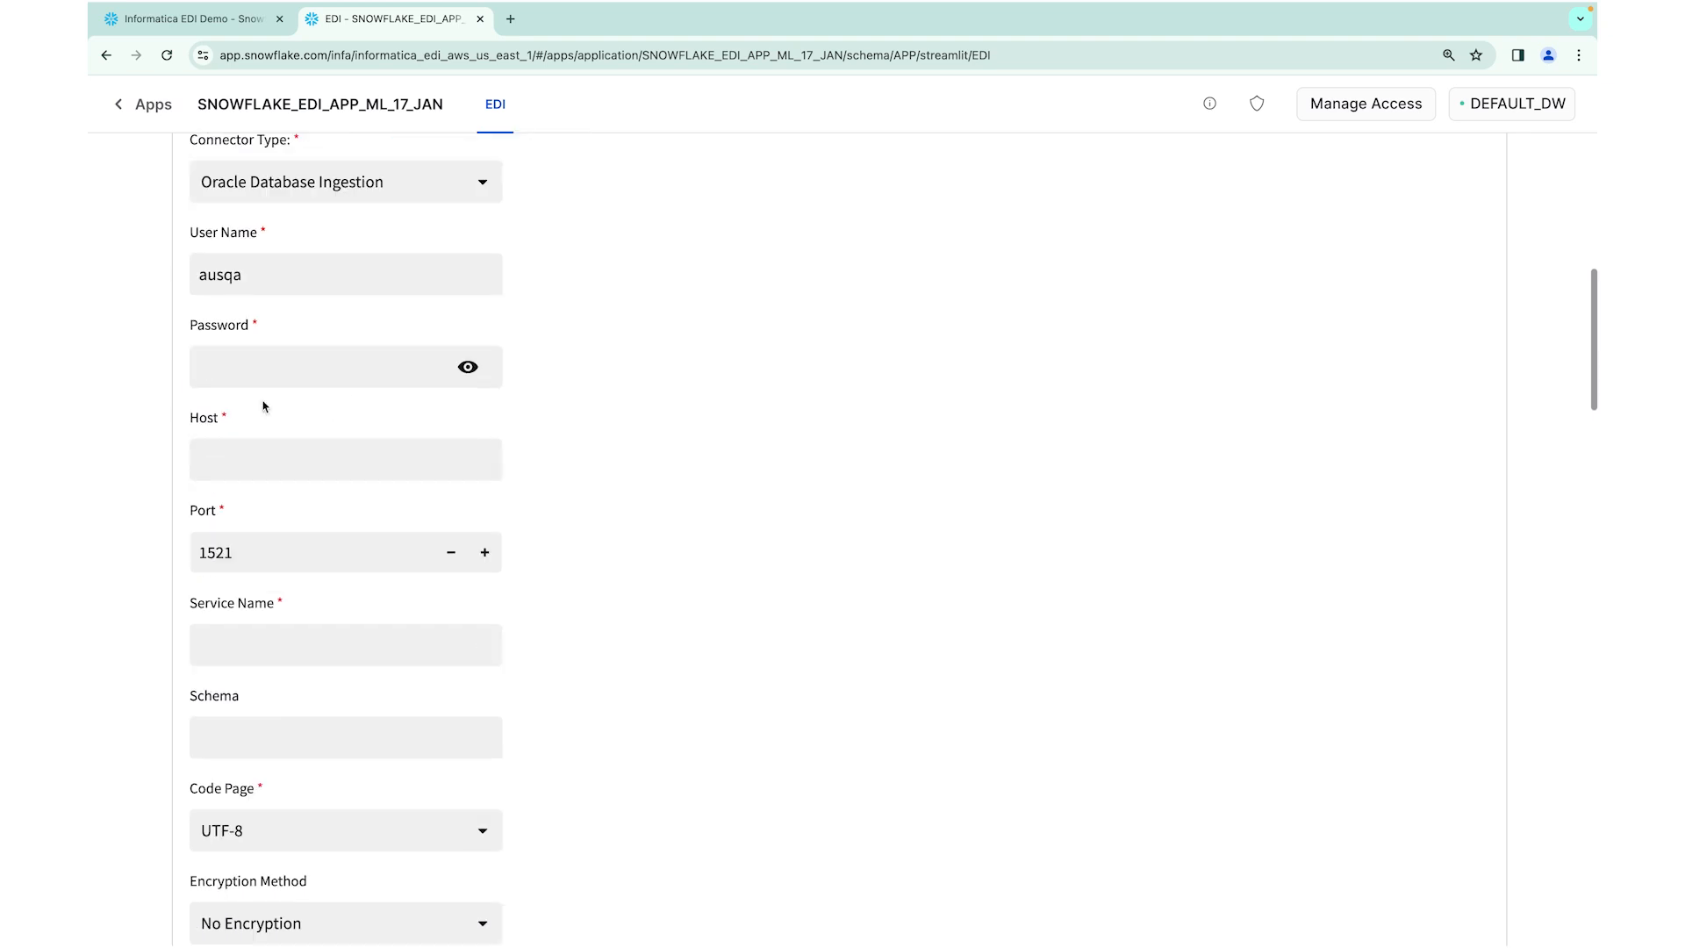
text(••••)
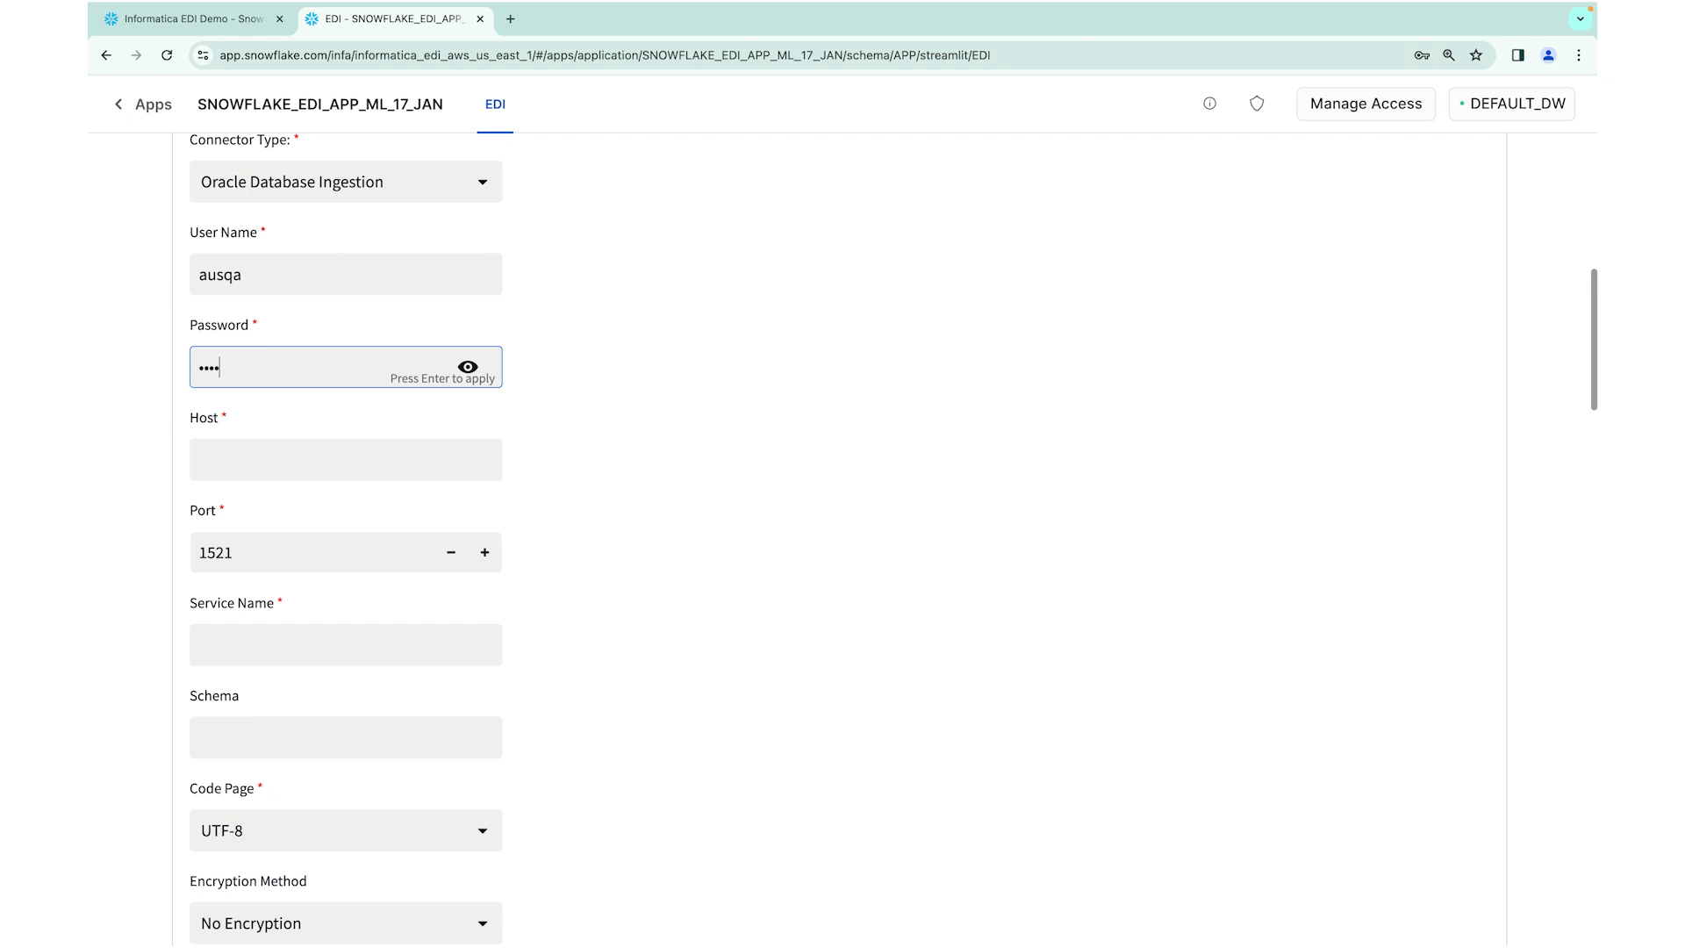
click(344, 452)
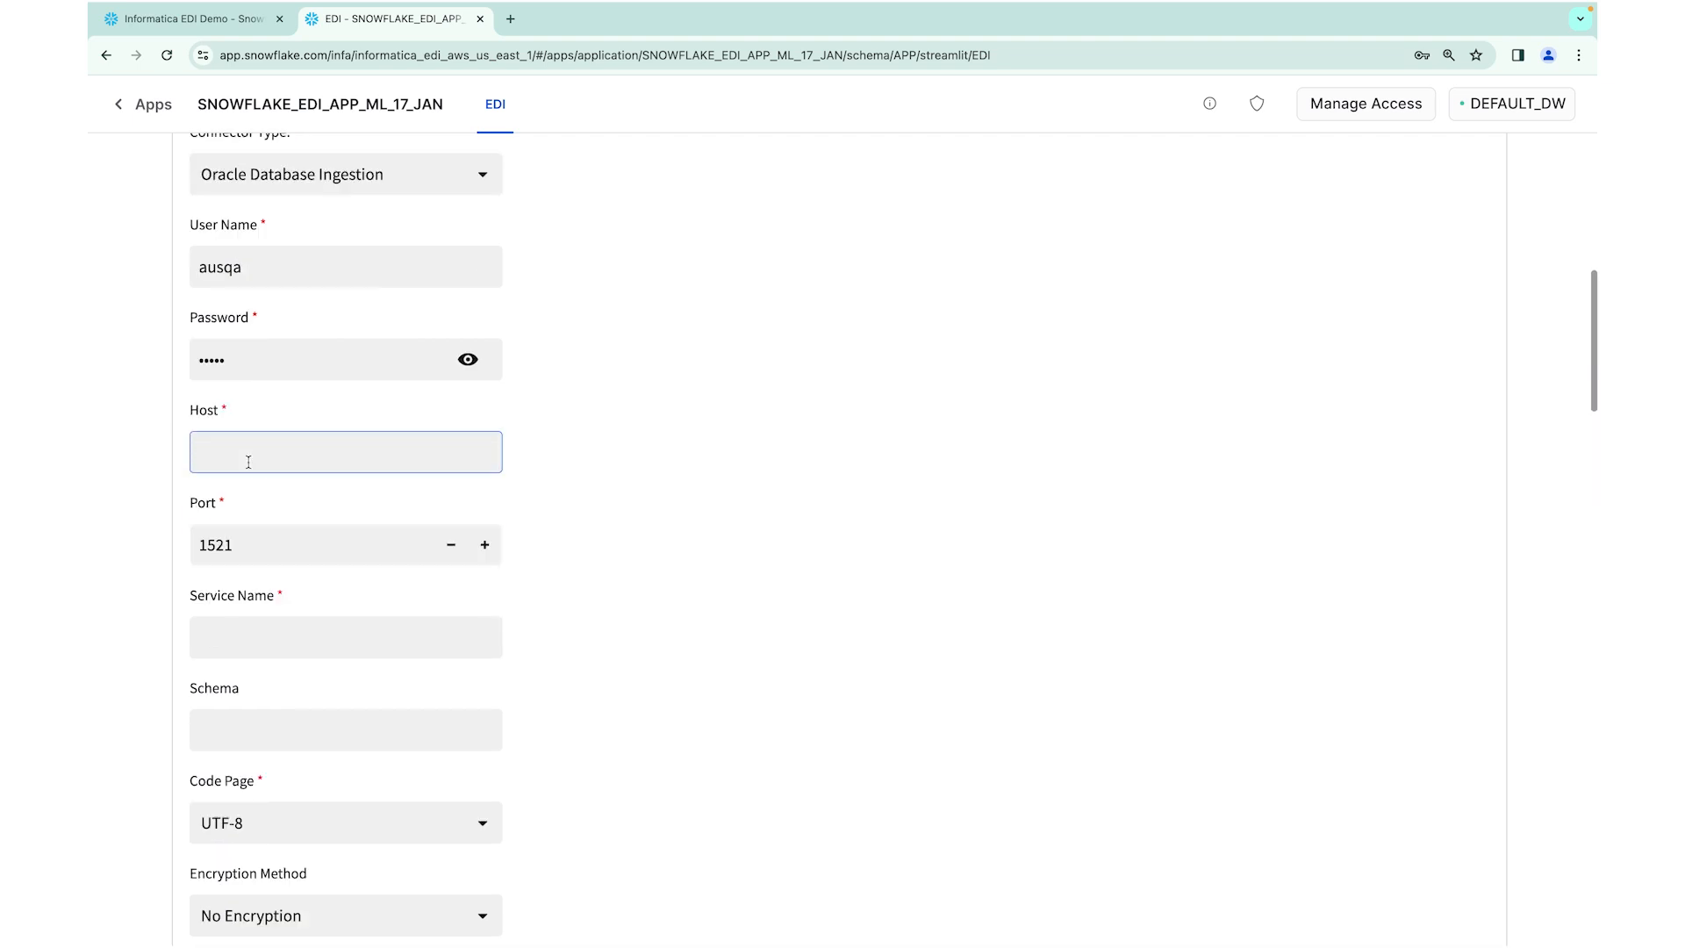
text(qno64b6m.us-east-1.rds.amazonaws.com)
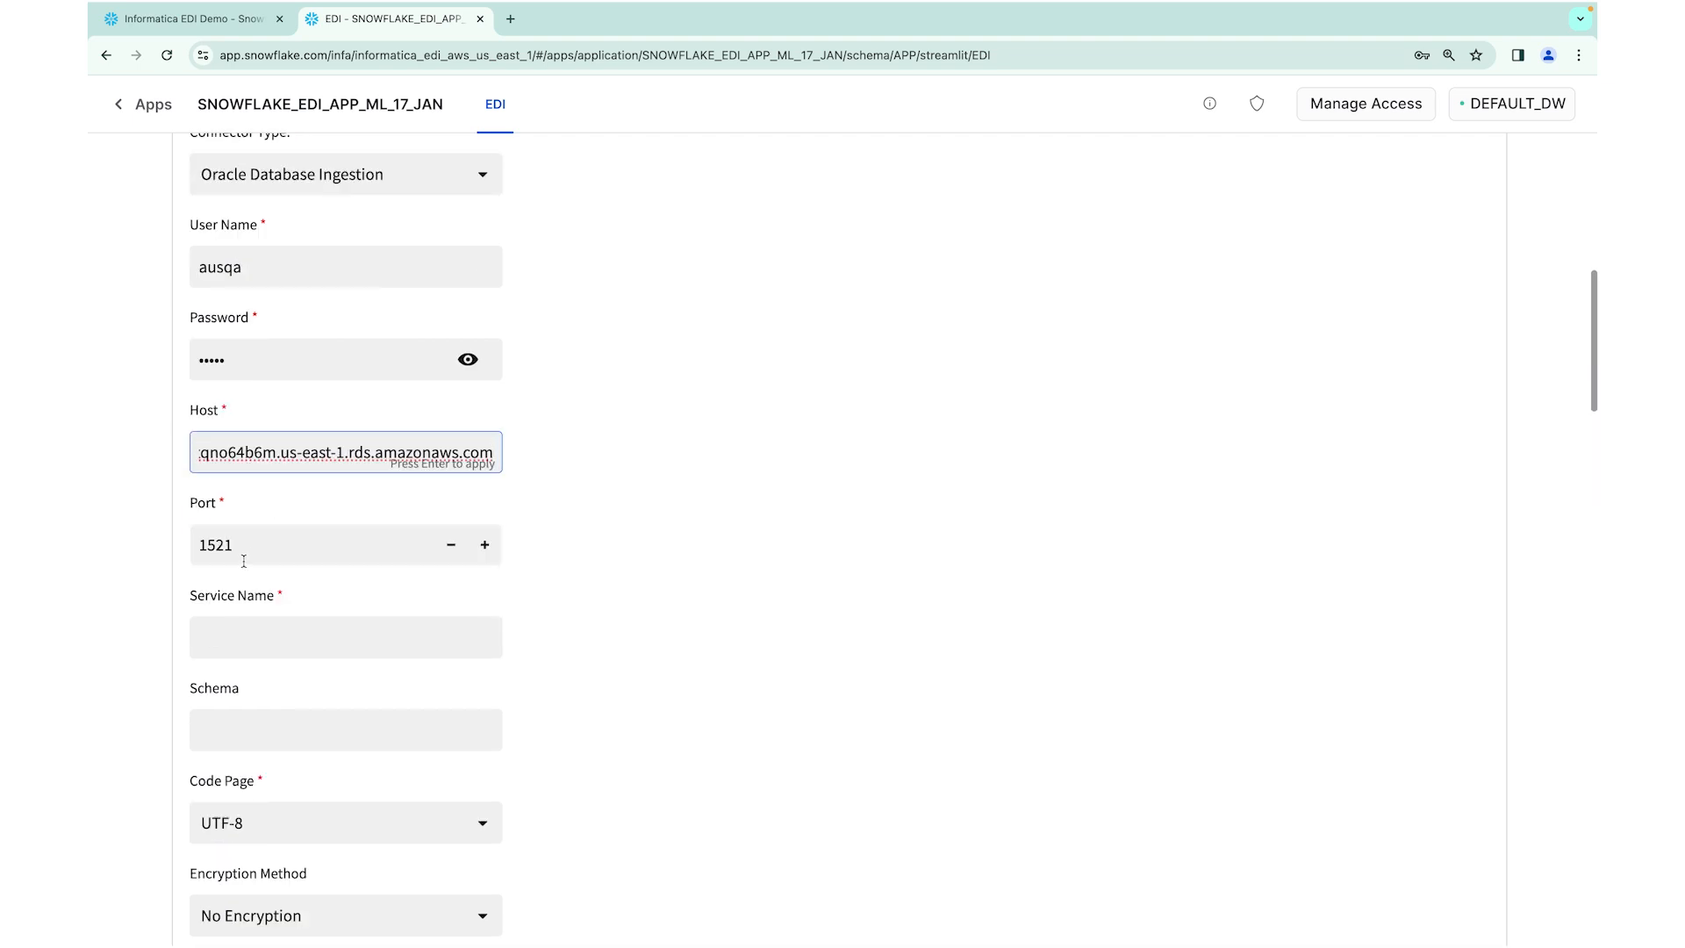
text(or)
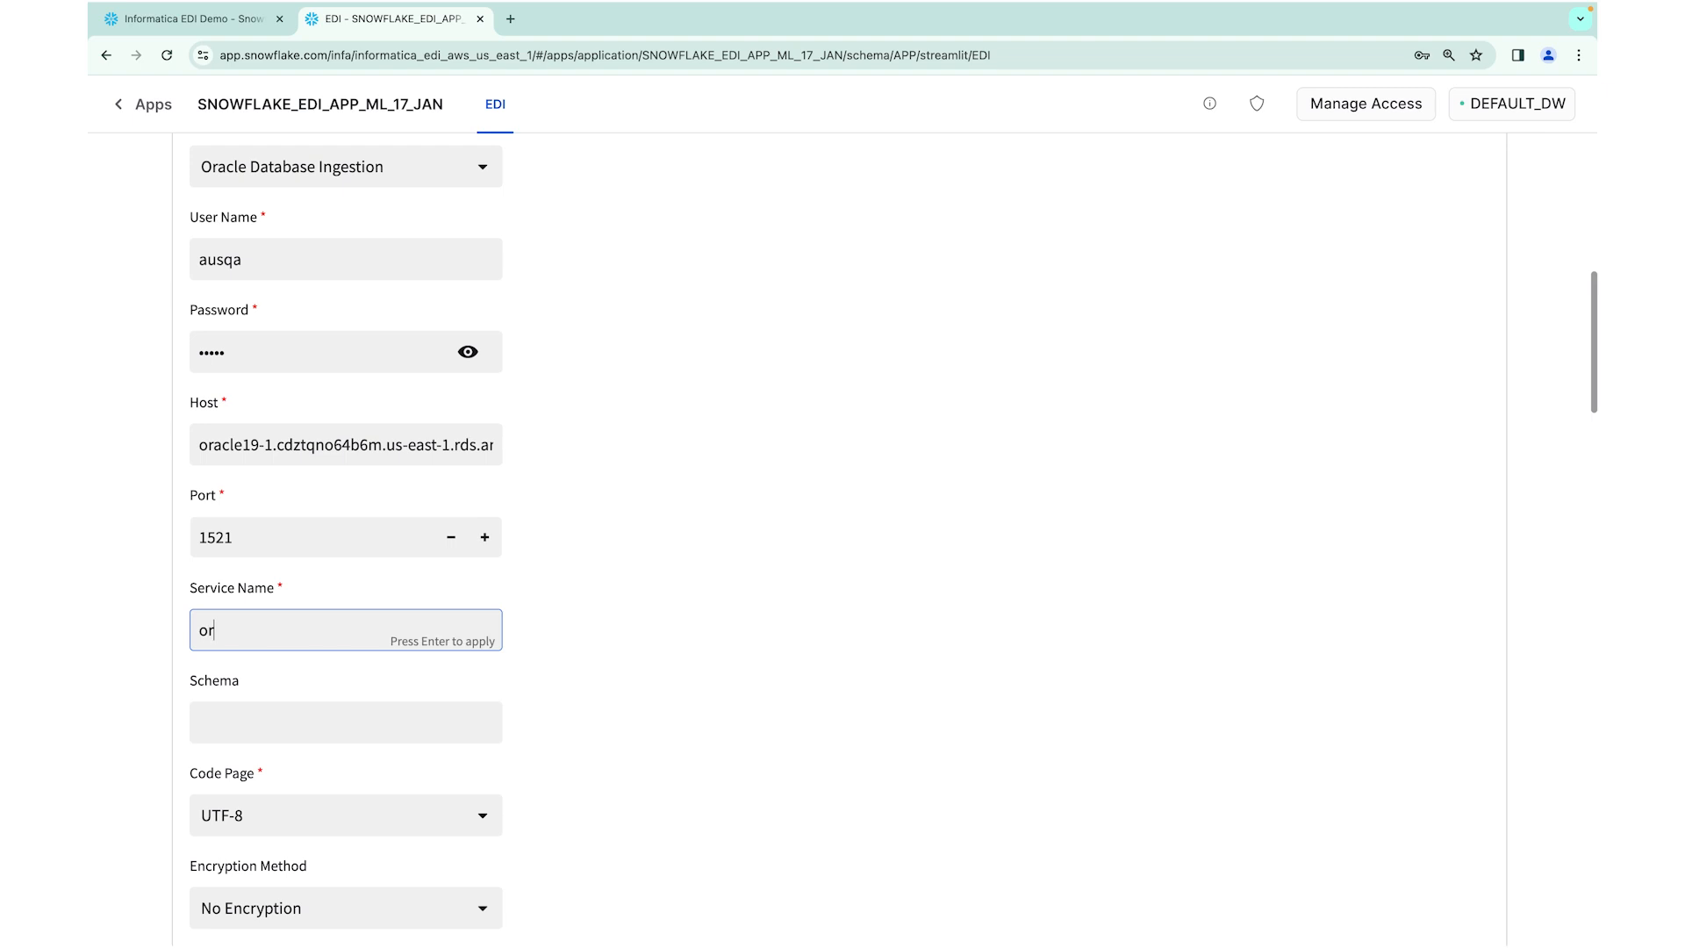
text(cl)
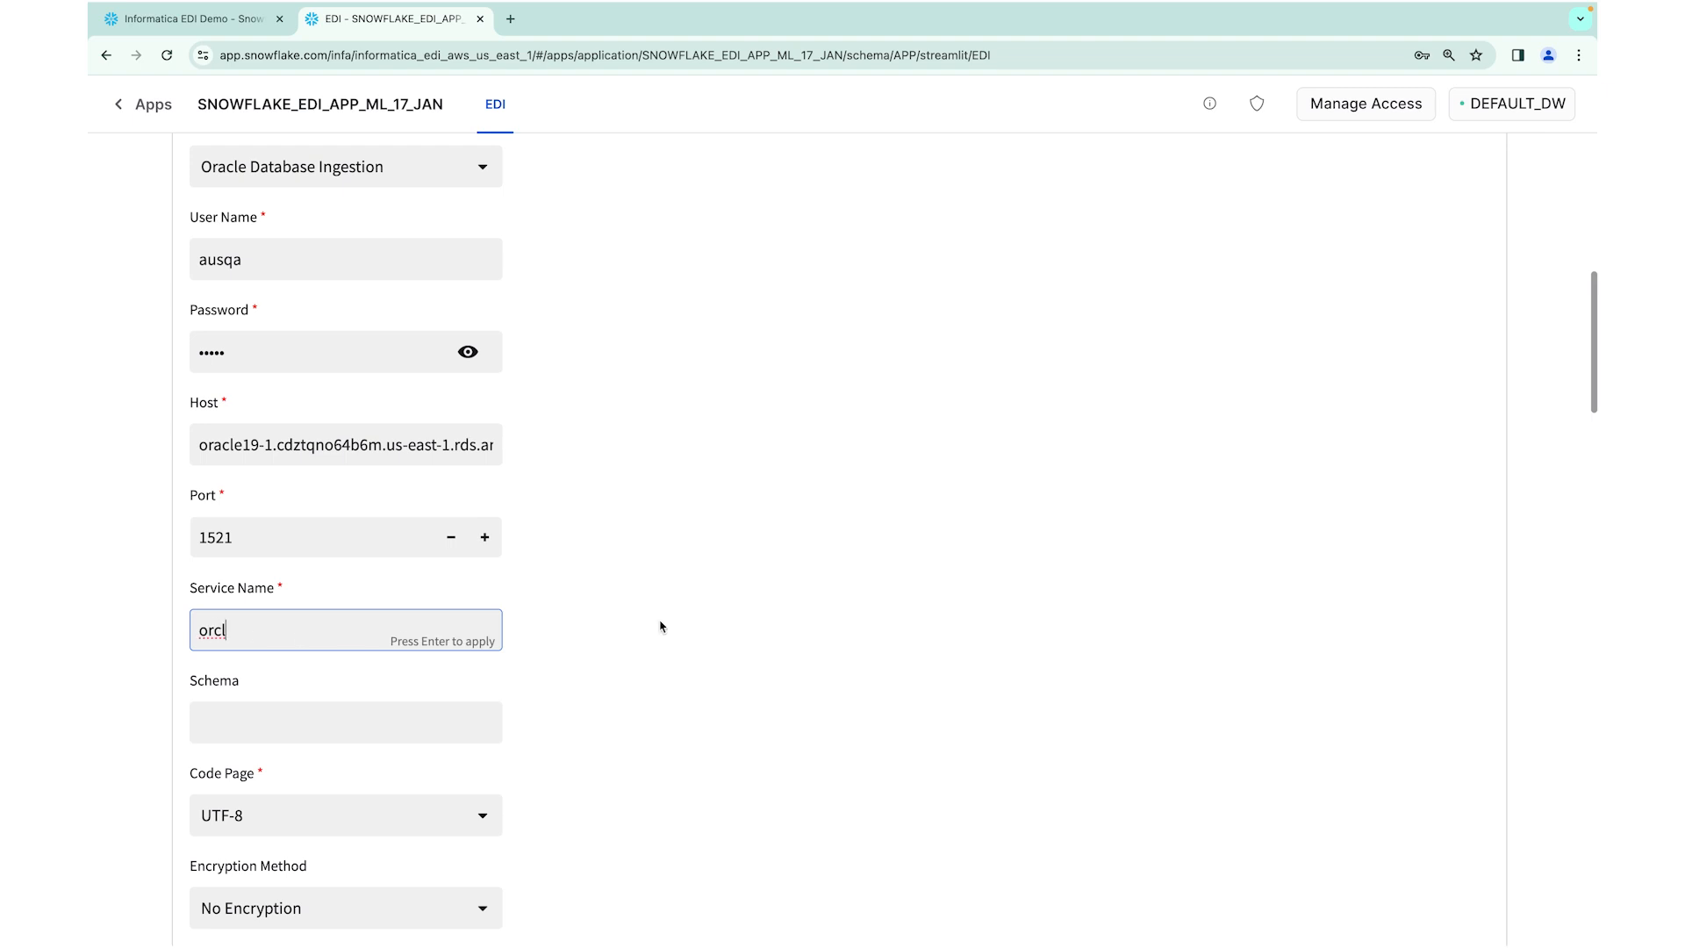